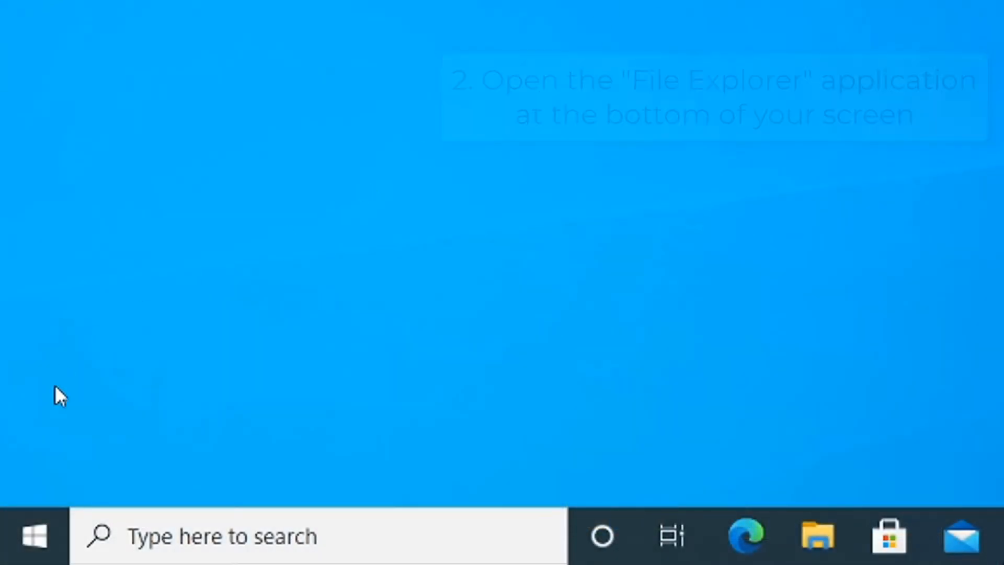
Bring up the Start button's Quick Link menu and choose File Explorer, then go to taskbar search.
right_click(35, 535)
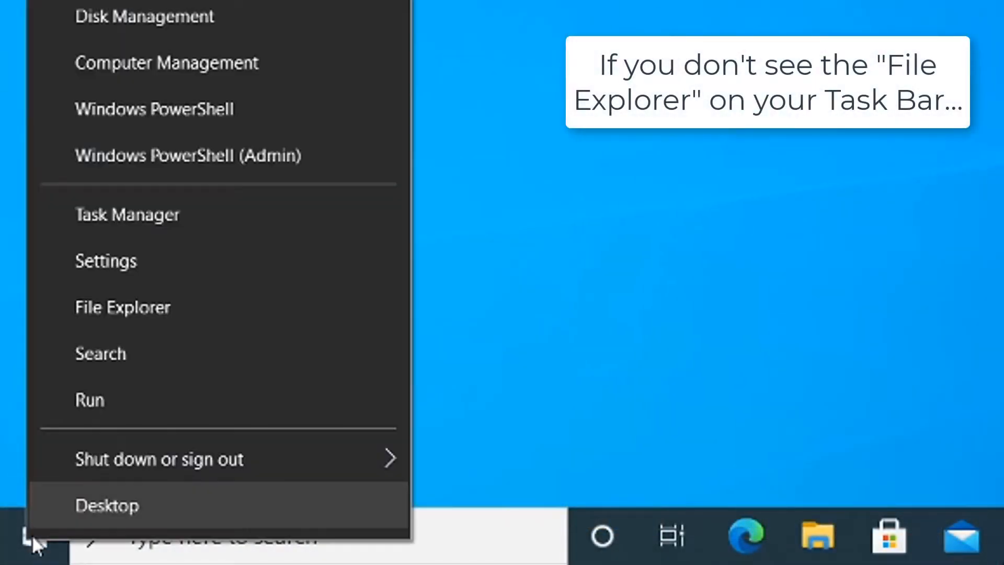
mouse_move(178, 313)
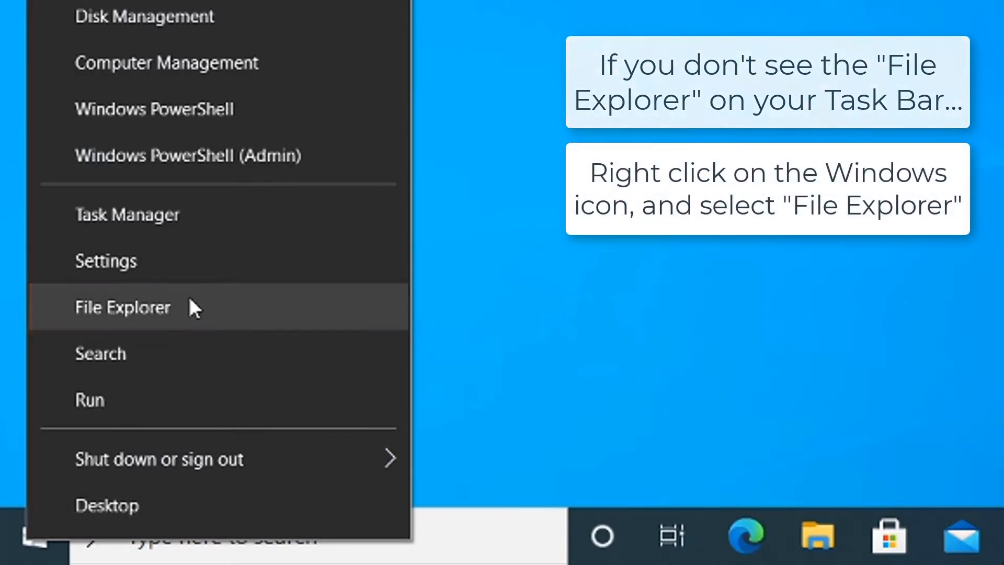
left_click(122, 306)
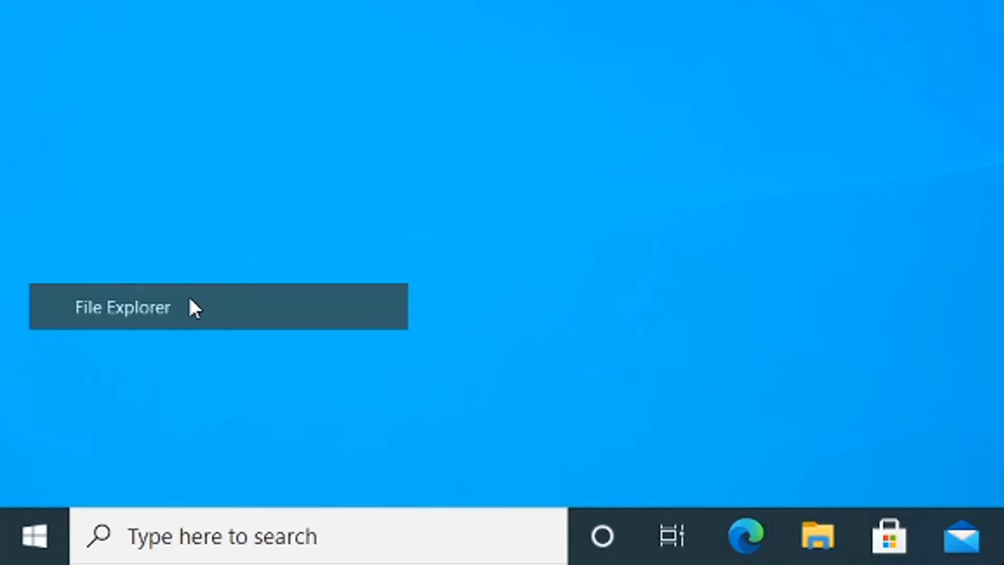
left_click(34, 536)
type("file e")
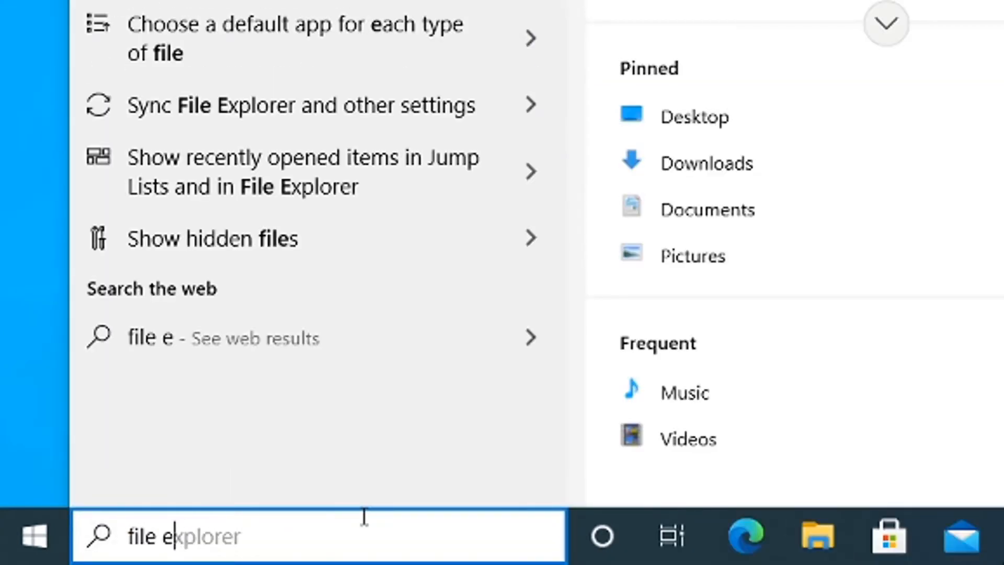
Search for 'file explorer' in Windows Search and open the app.
type("xplorer")
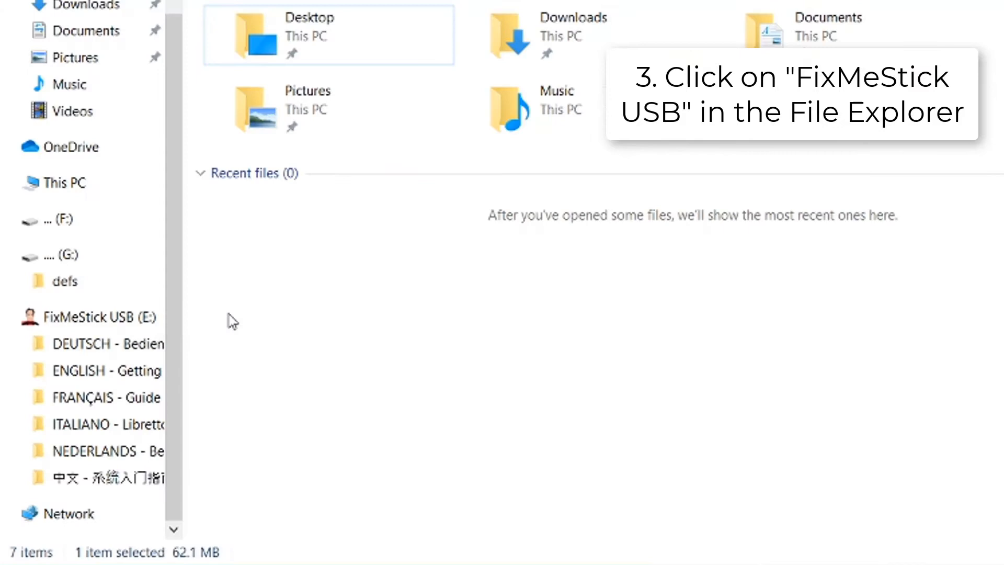
Open the FixMeStick USB (E:) drive to list its language folders and FixMeStick application.
left_click(94, 316)
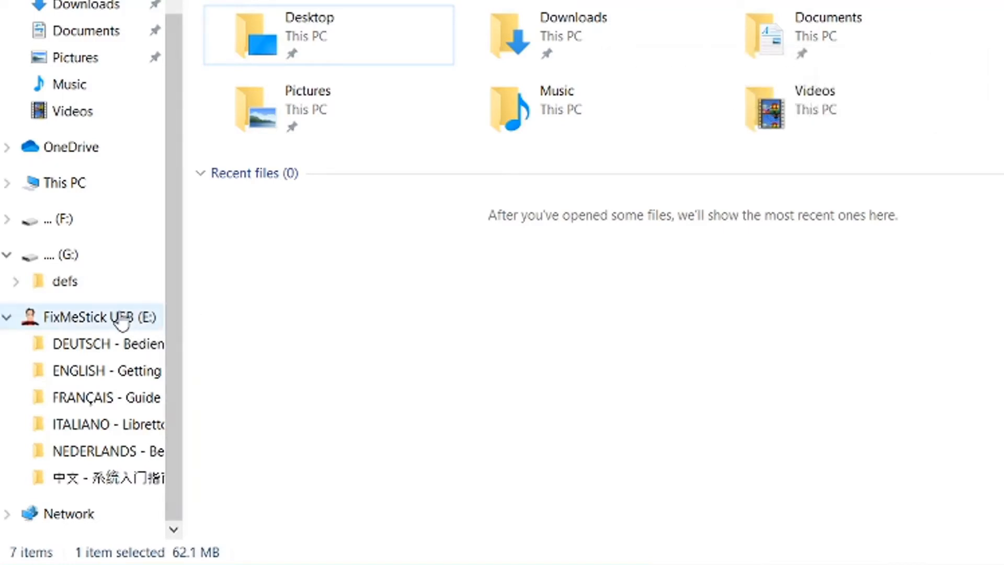
left_click(92, 316)
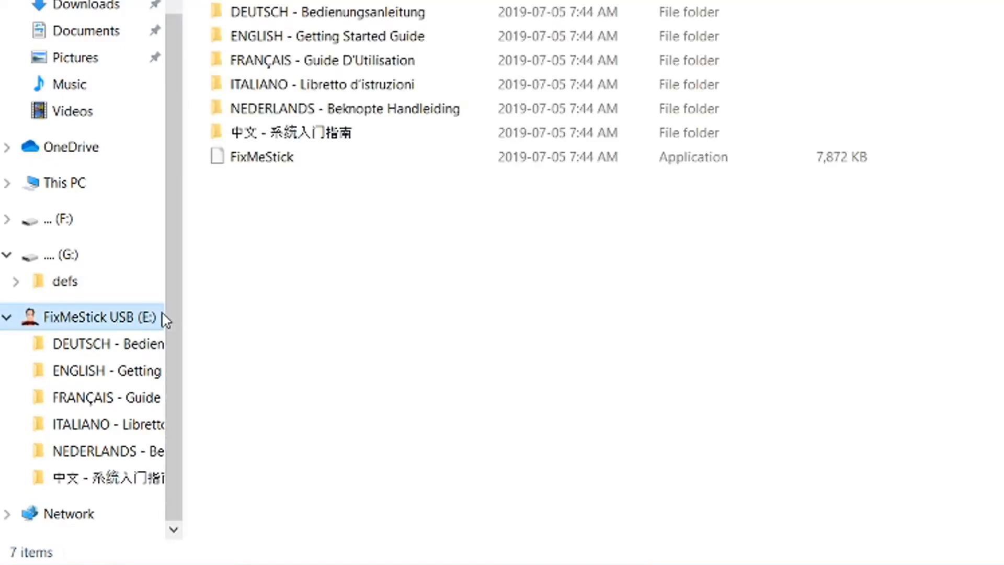
left_click(816, 59)
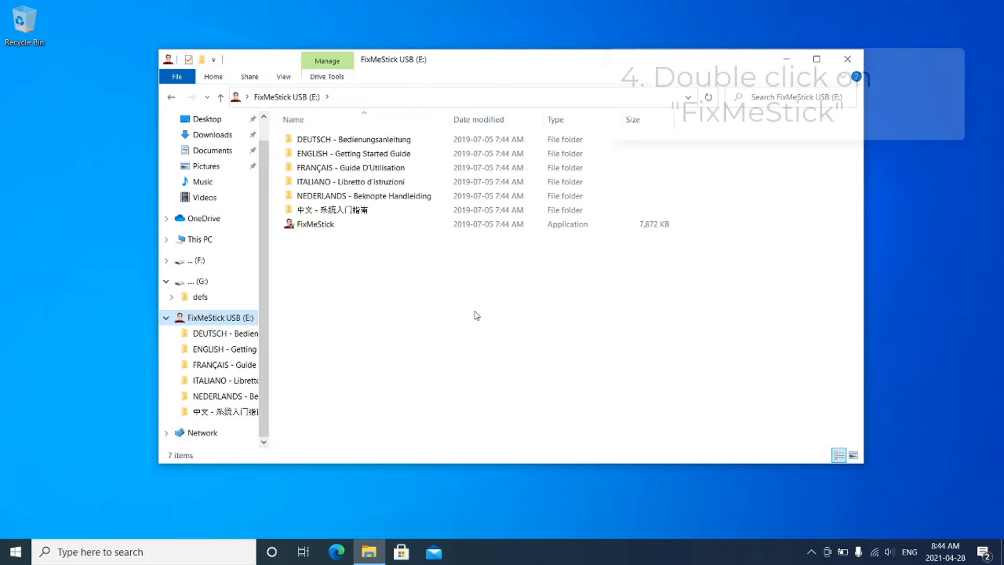
left_click(316, 224)
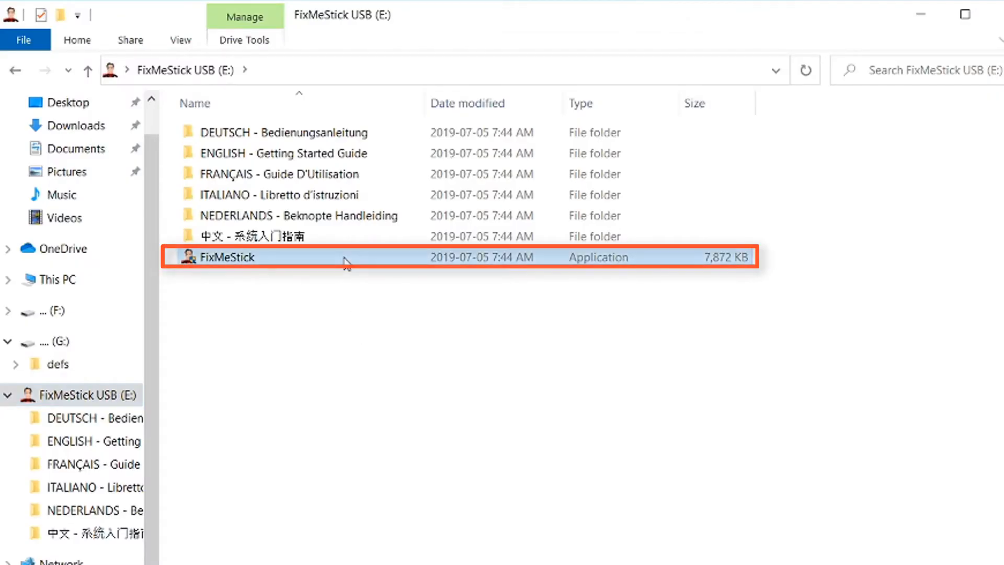
Launch the FixMeStick application and allow it in the User Account Control prompt.
double_click(227, 257)
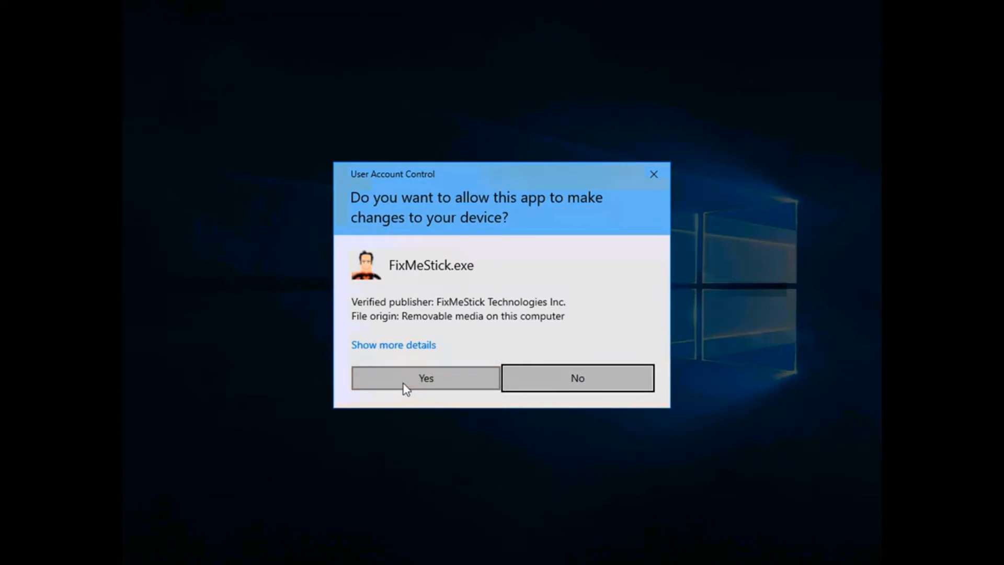
left_click(426, 378)
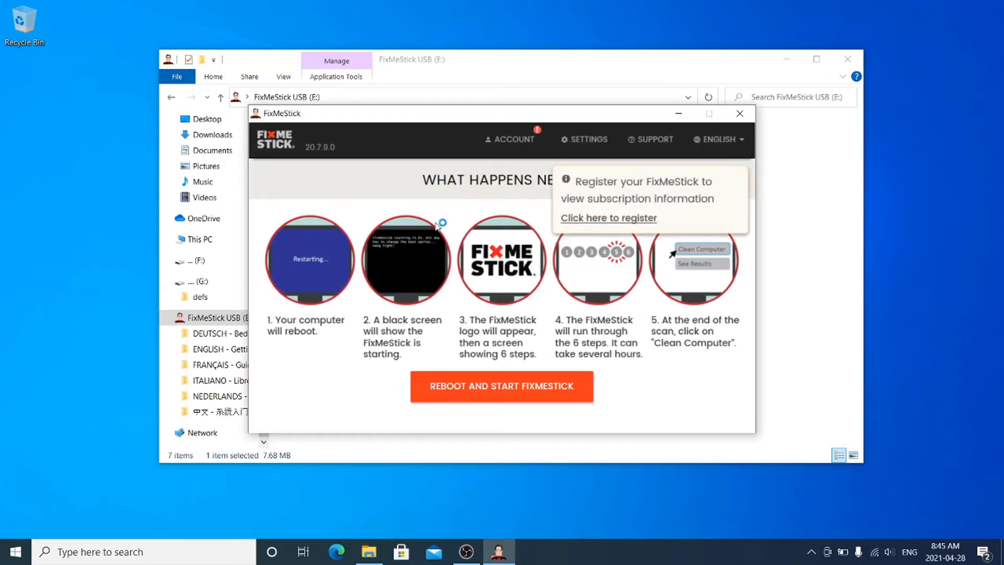
mouse_move(611, 226)
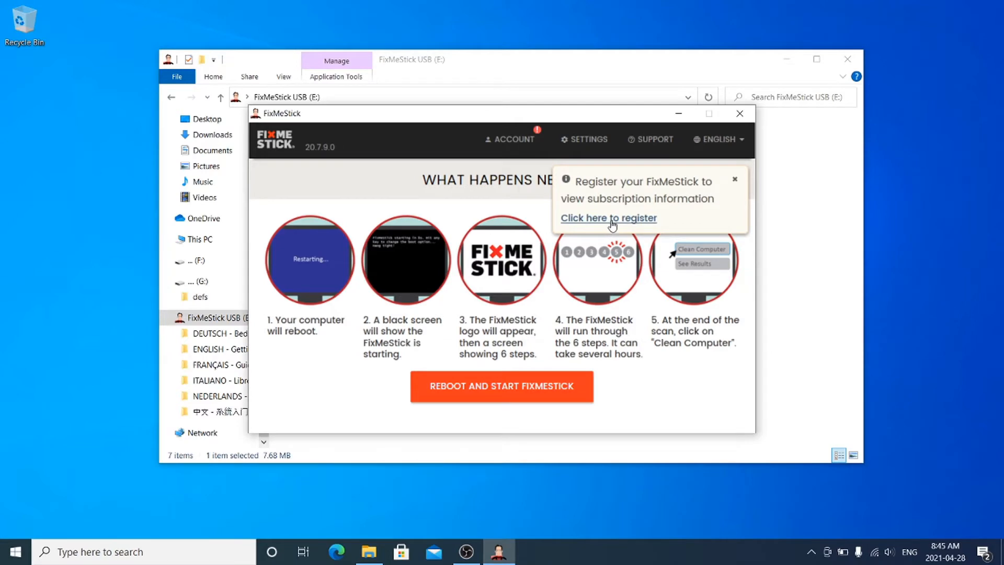
Start registering this FixMeStick, then reboot the computer to begin the scan.
left_click(608, 217)
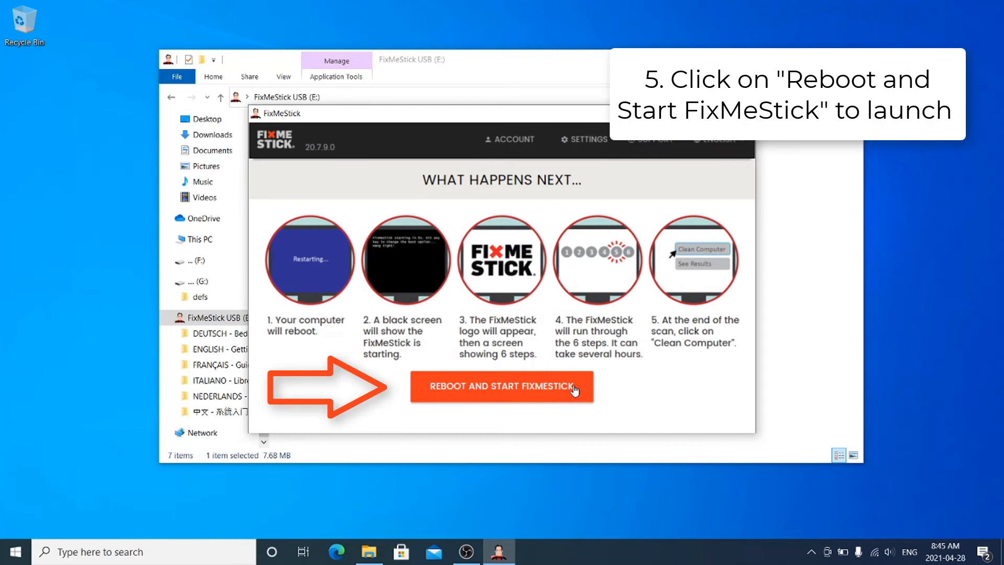
left_click(502, 387)
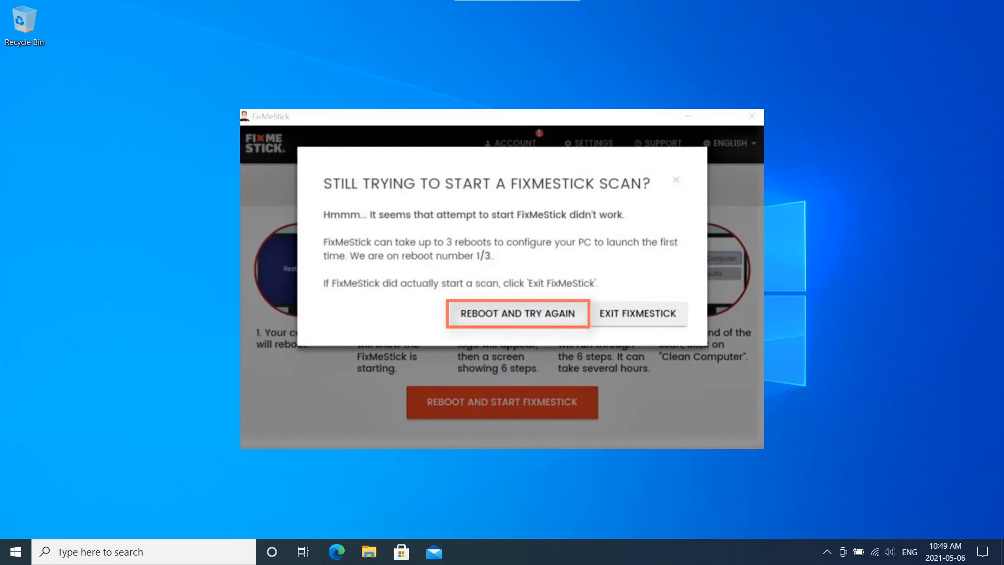
Choose Reboot and Try Again after the first scan start failed (reboot 1/3).
left_click(518, 313)
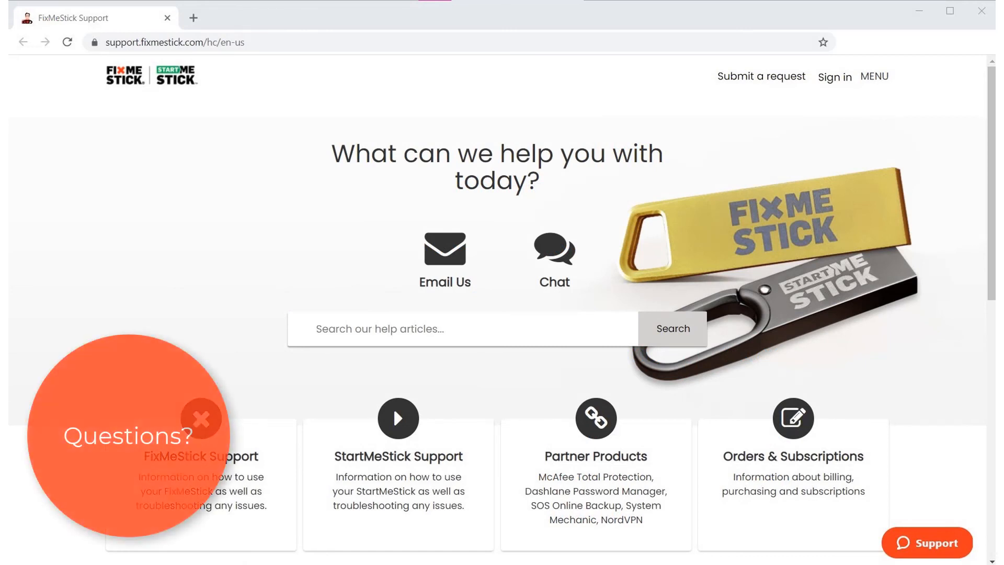
left_click(202, 419)
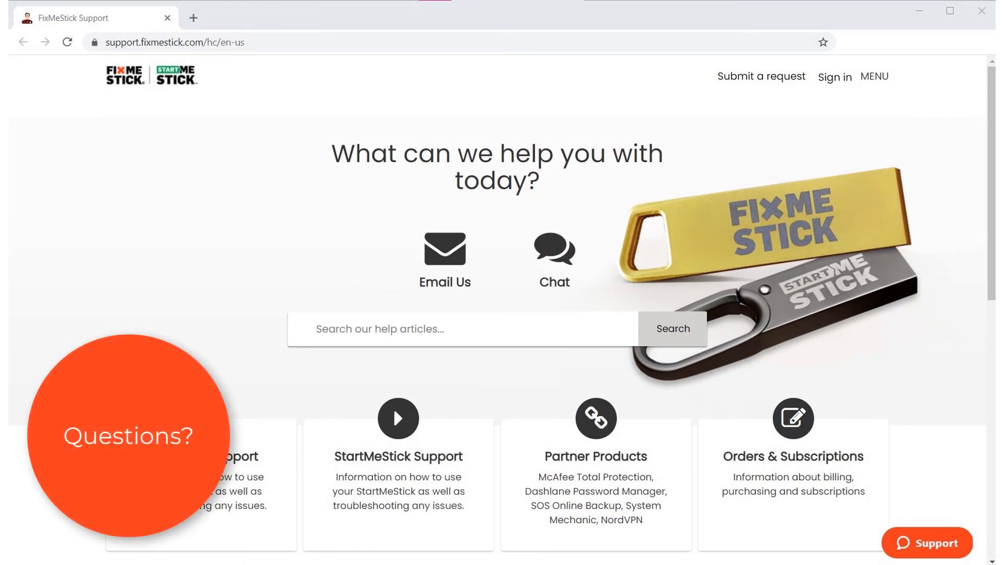